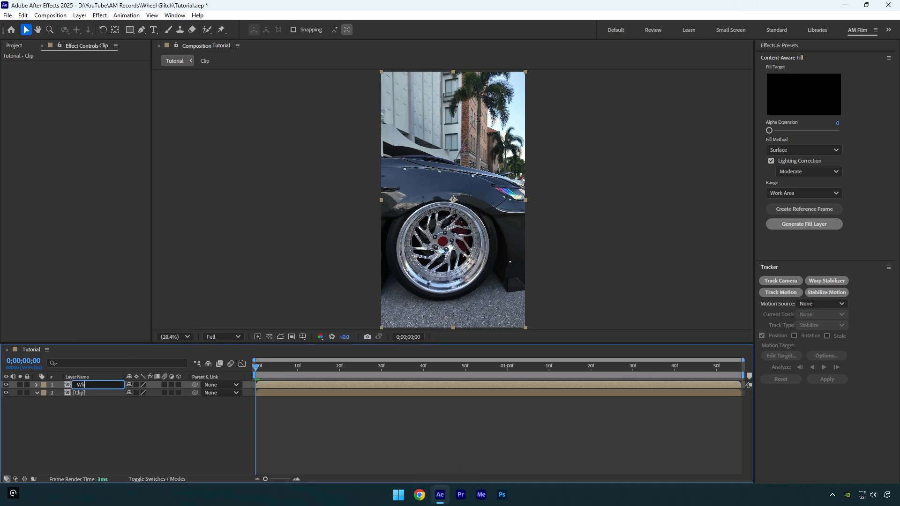
- Confirm the name 'Wheel' for the top video layer
key("Enter")
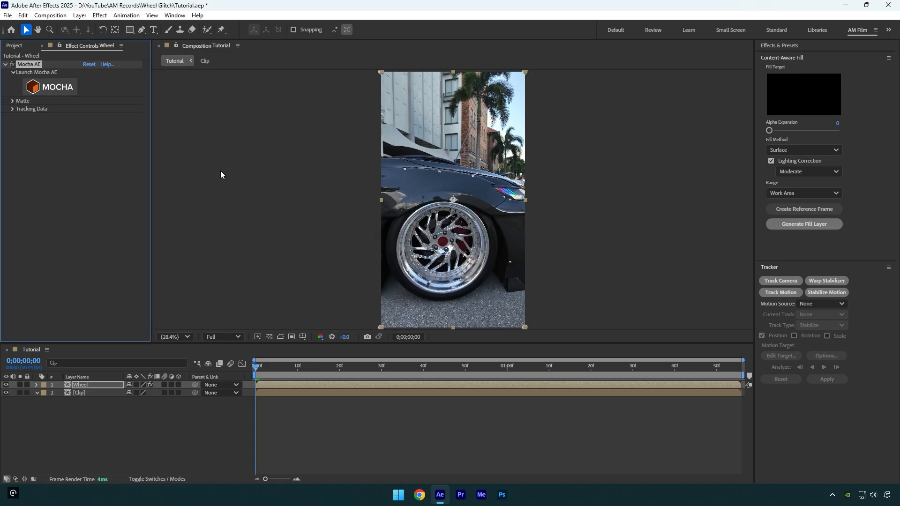
- Expand the Matte section of the Wheel layer's Mocha AE effect
left_click(49, 87)
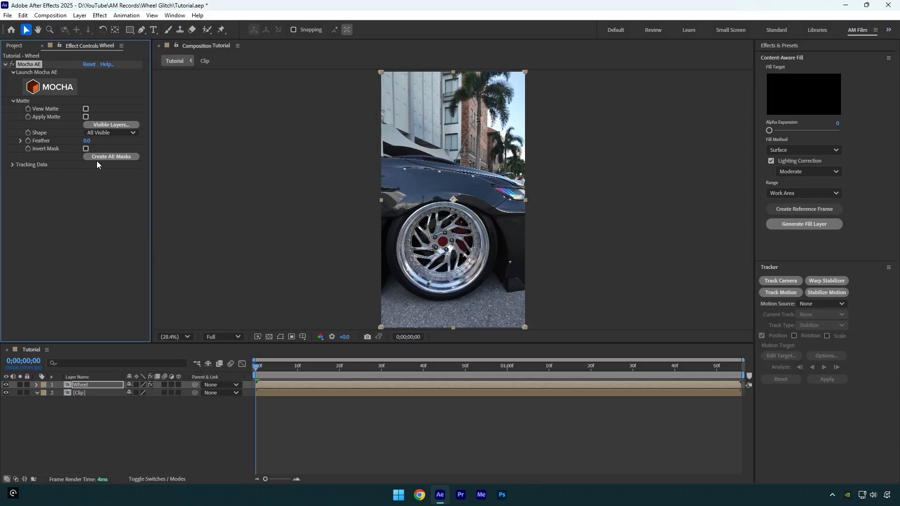
- Duplicate the masked layer as Wheel 2 and search Effects & Presets for Displacer Pro
key("ctrl+d")
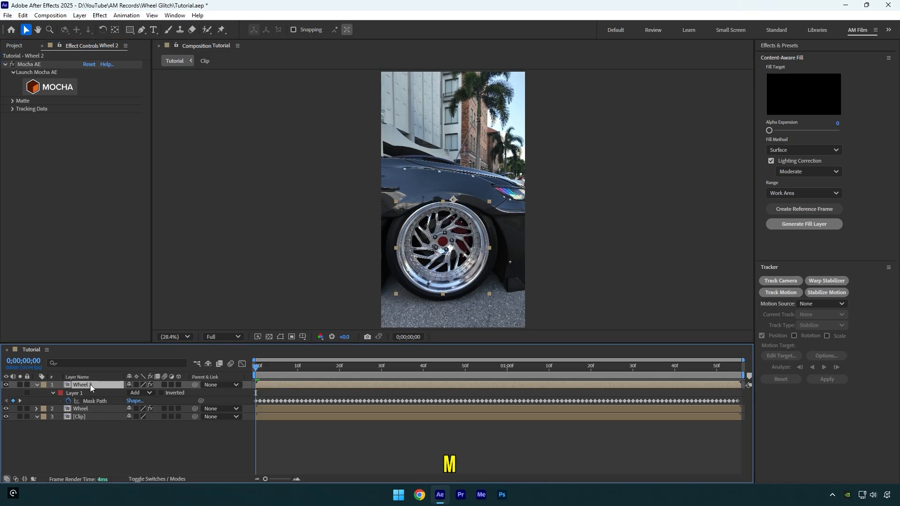
left_click(140, 392)
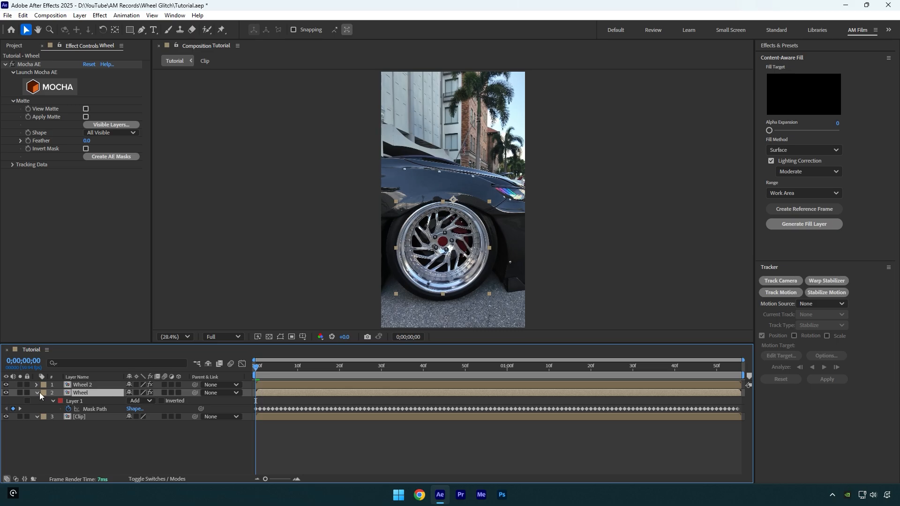
type("dis")
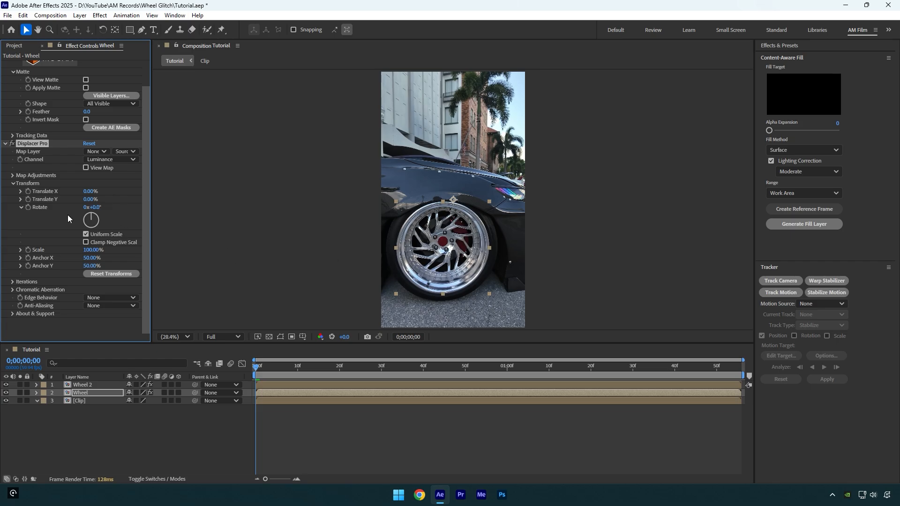
- Invert the Displacer Pro map under Map Adjustments and return the playhead to the start
left_click(11, 175)
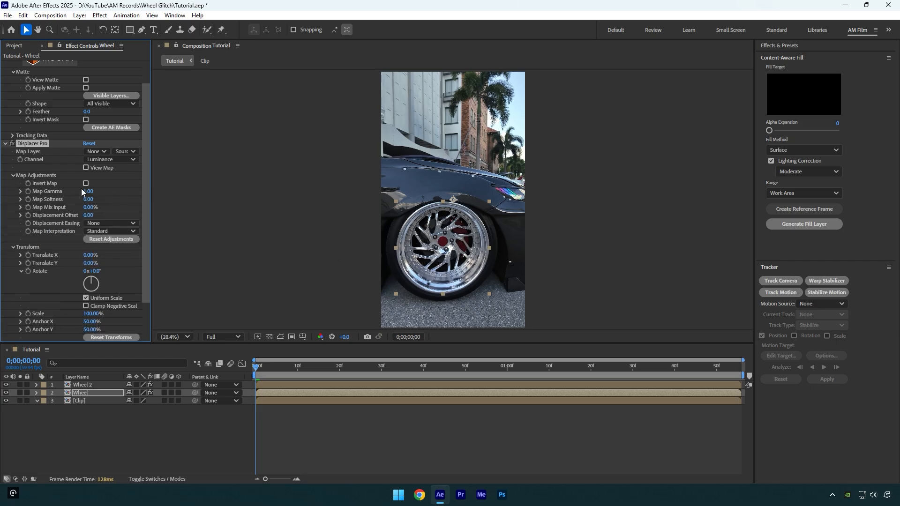
left_click(86, 183)
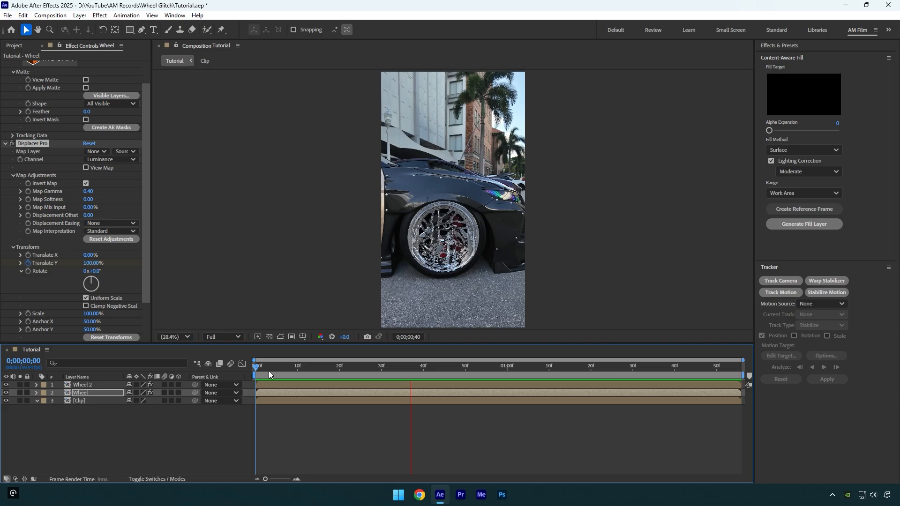
left_click(519, 367)
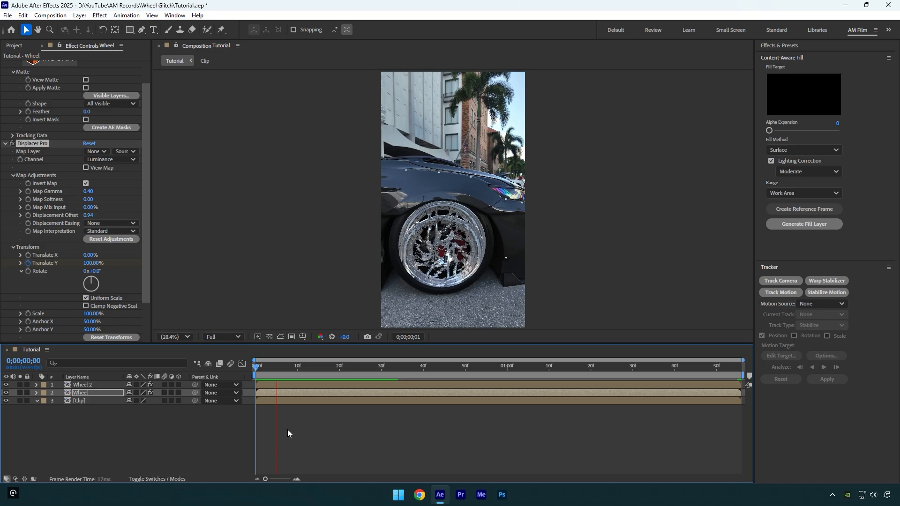
- Move the playhead near the start of the timeline
left_click(587, 366)
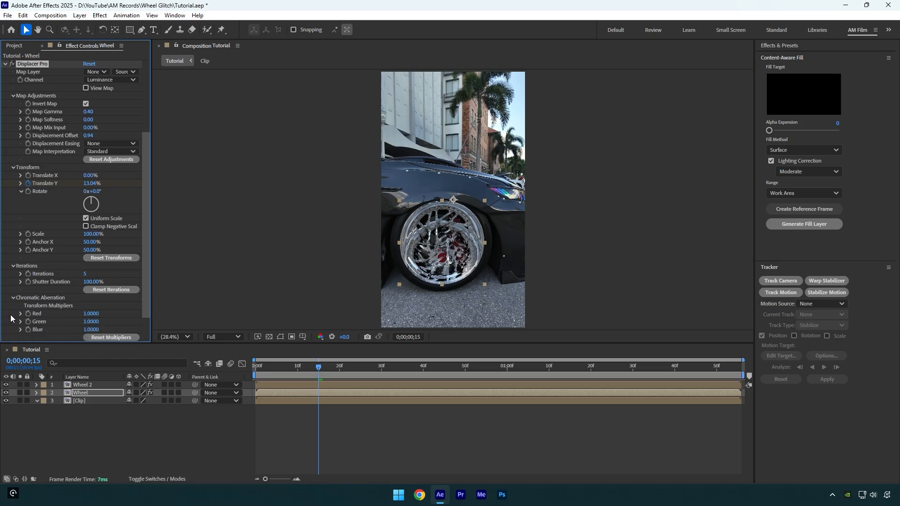
- Scrub the Chromatic Aberration red multiplier to 1.0120
left_click_drag(90, 313, 95, 313)
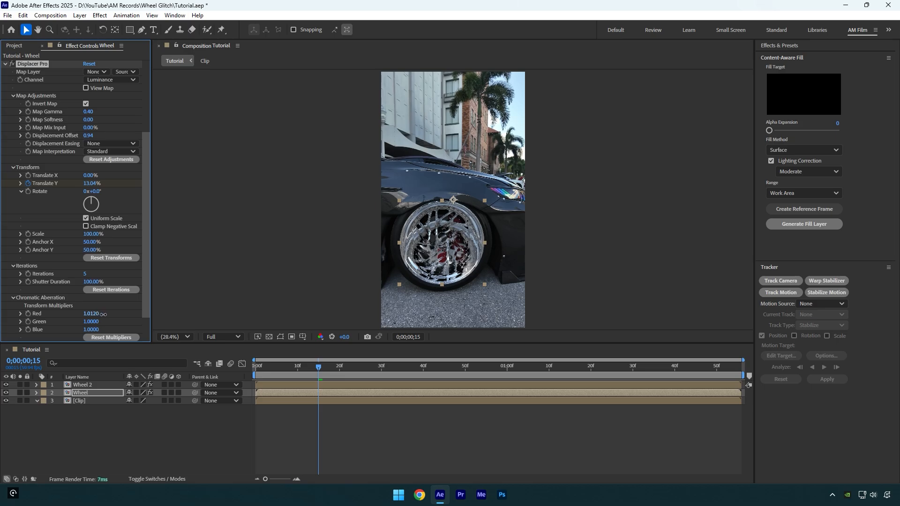